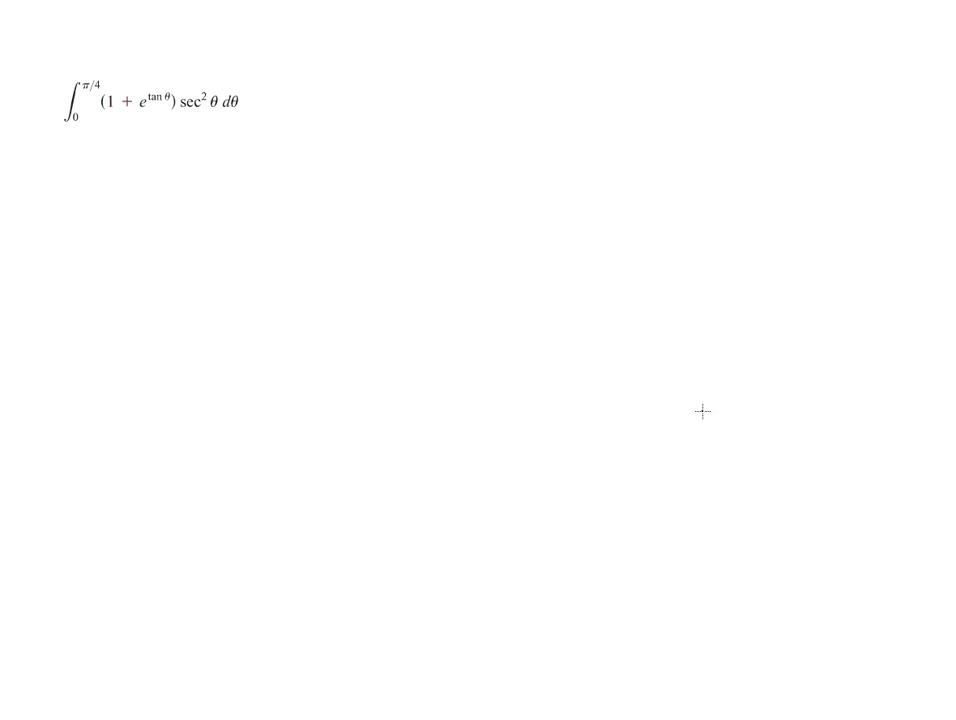
{"action": "mouse_move", "coordinate": [188, 215]}
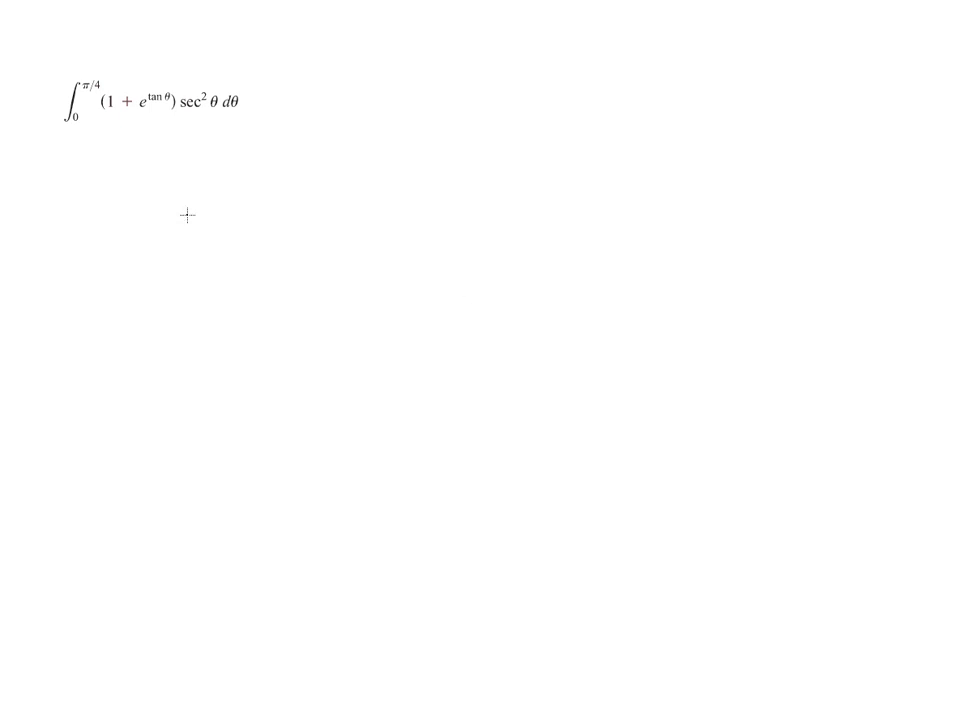
{"action": "mouse_move", "coordinate": [126, 119]}
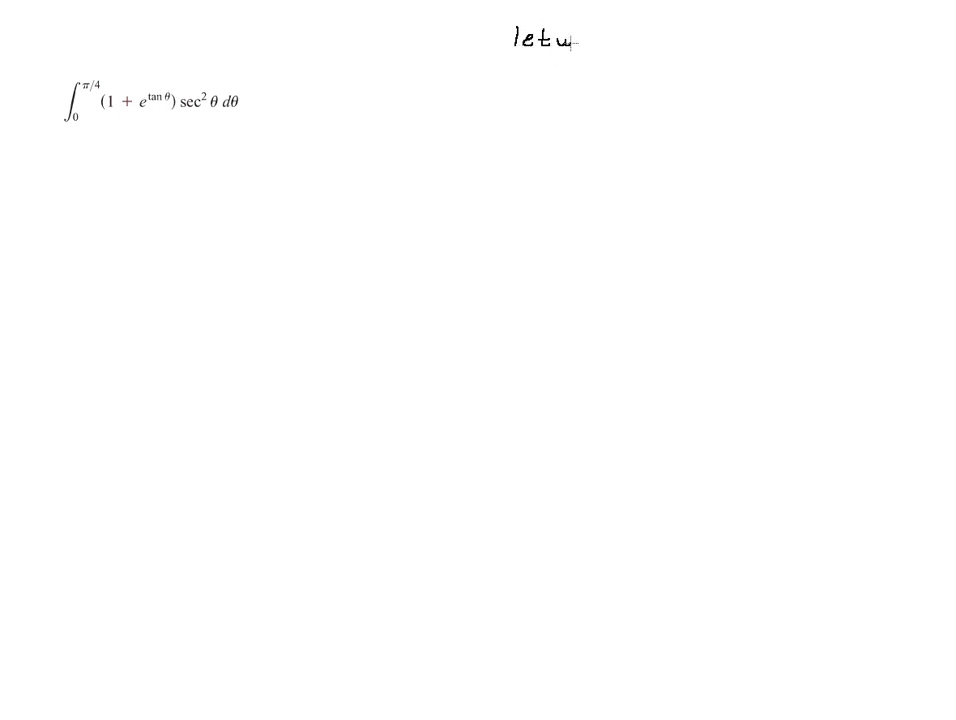
{"action": "type", "text": "="}
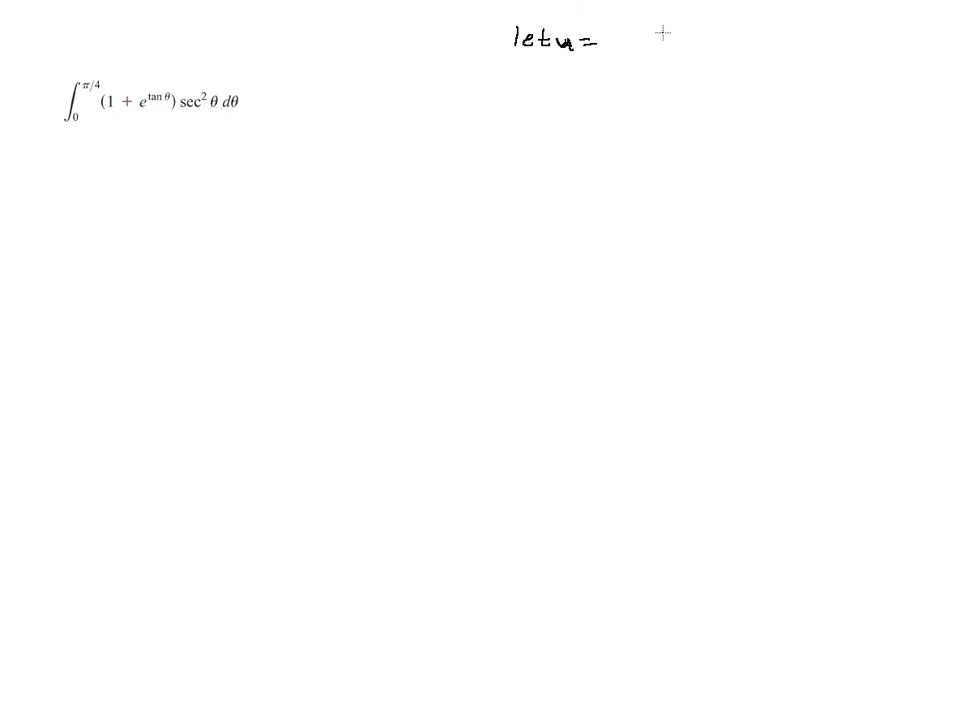
{"action": "mouse_move", "coordinate": [137, 137]}
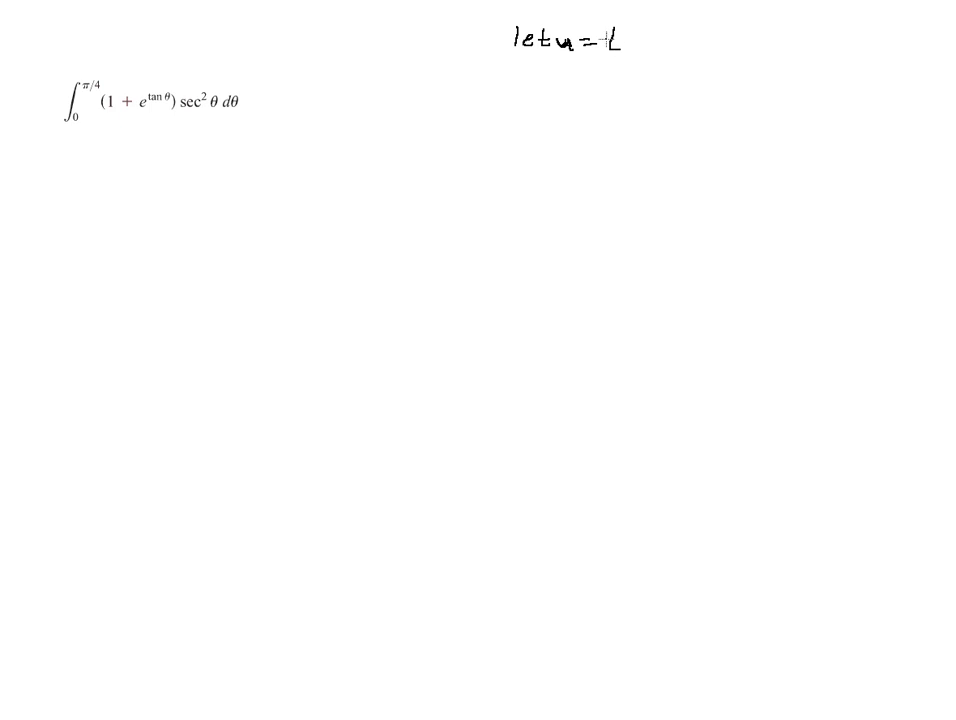
{"action": "type", "text": "tanθ"}
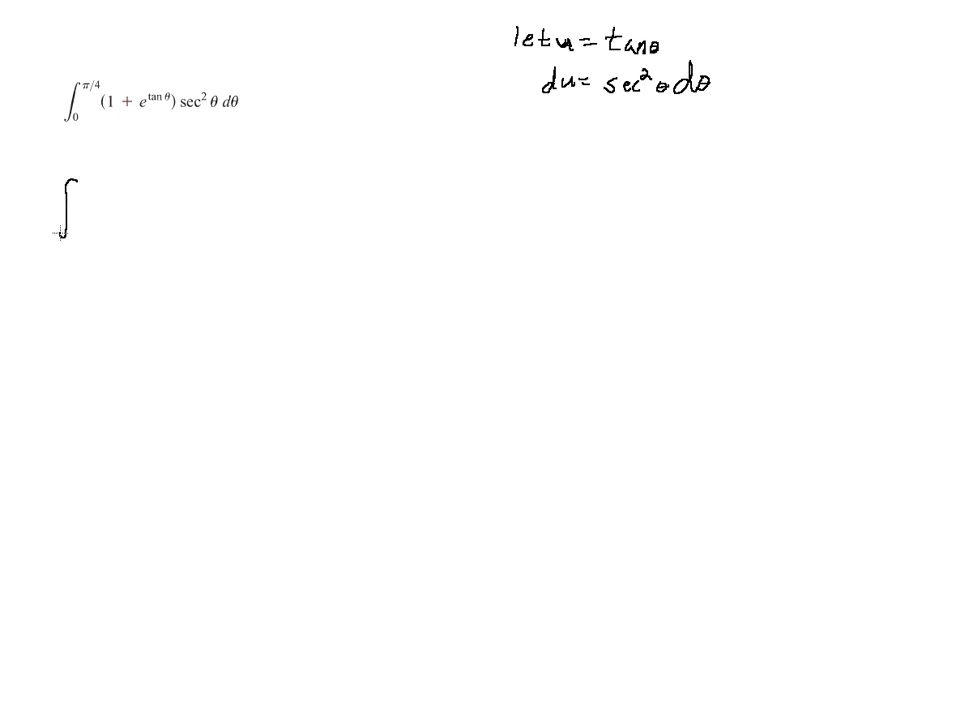
{"action": "type", "text": "u"}
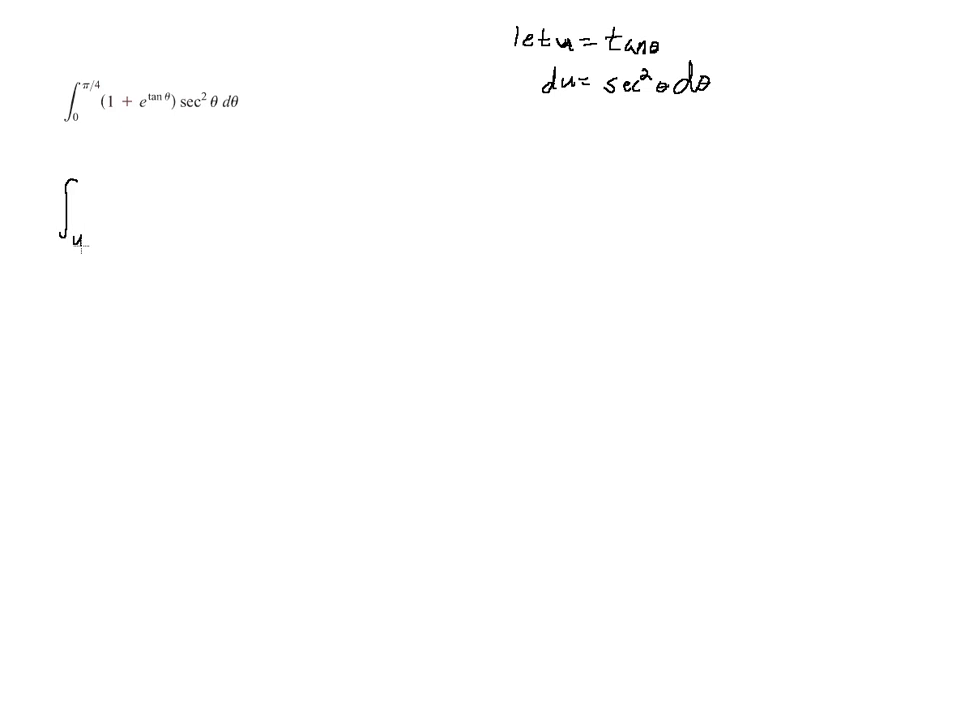
{"action": "type", "text": "="}
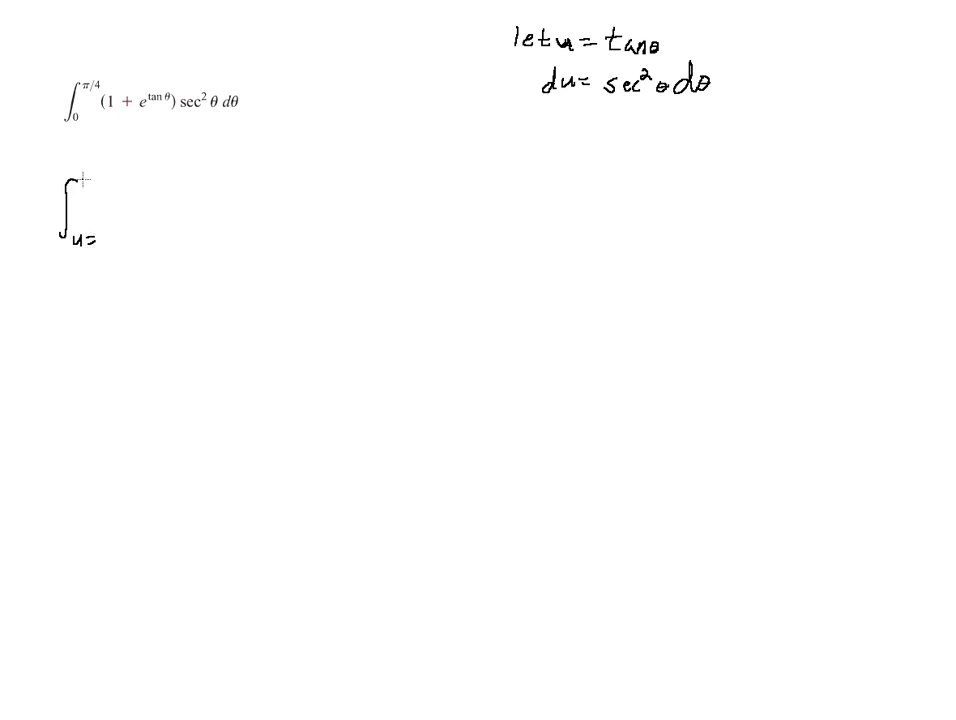
{"action": "type", "text": "u= (1+eu"}
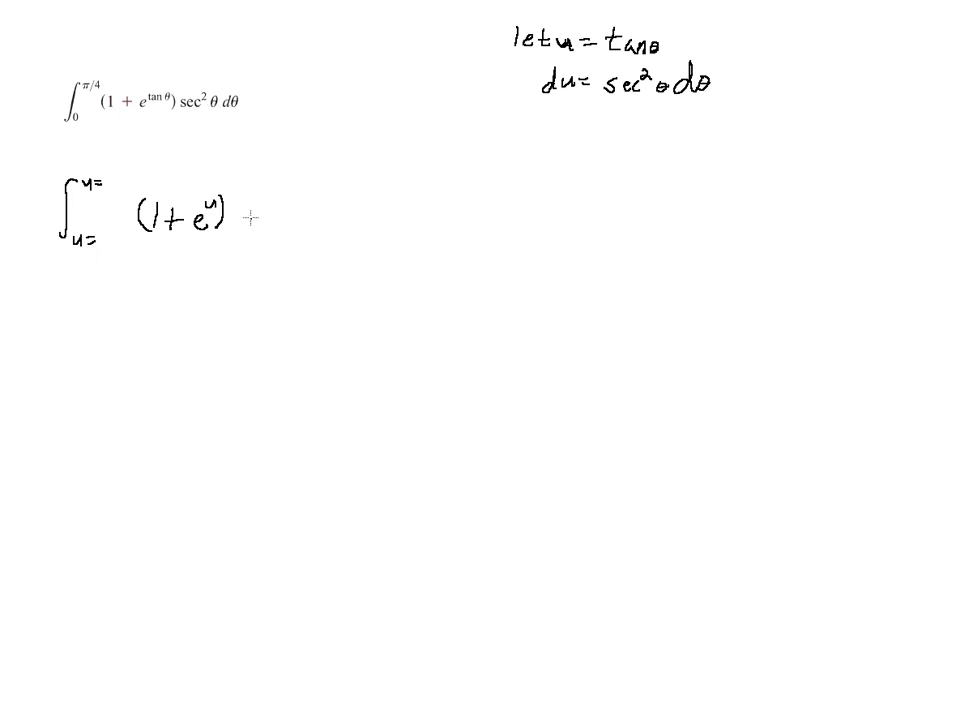
{"action": "type", "text": "du"}
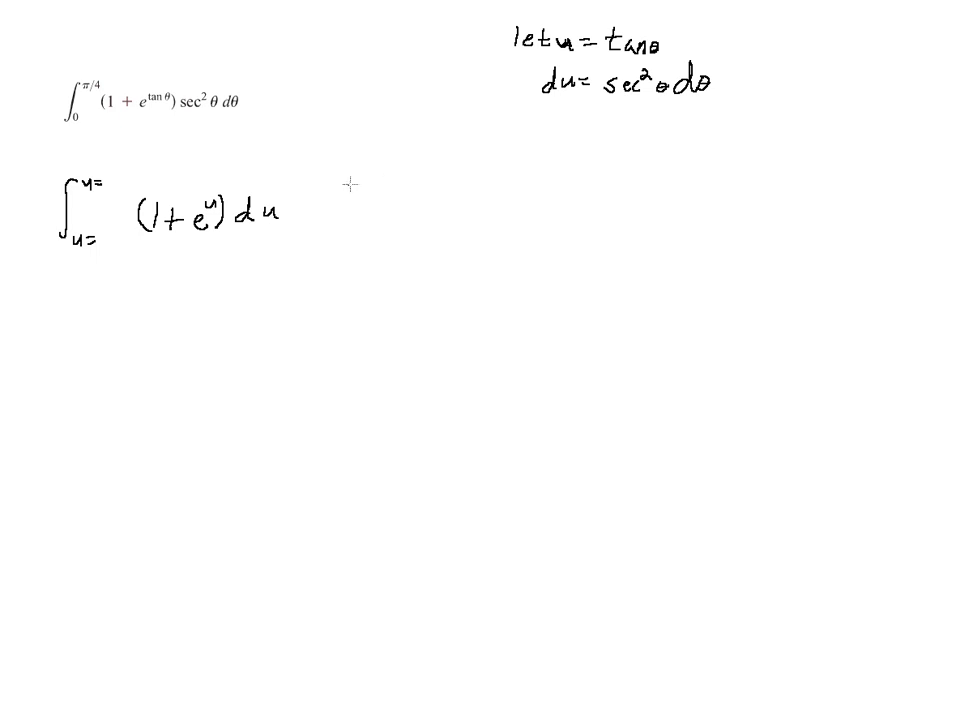
{"action": "mouse_move", "coordinate": [295, 178]}
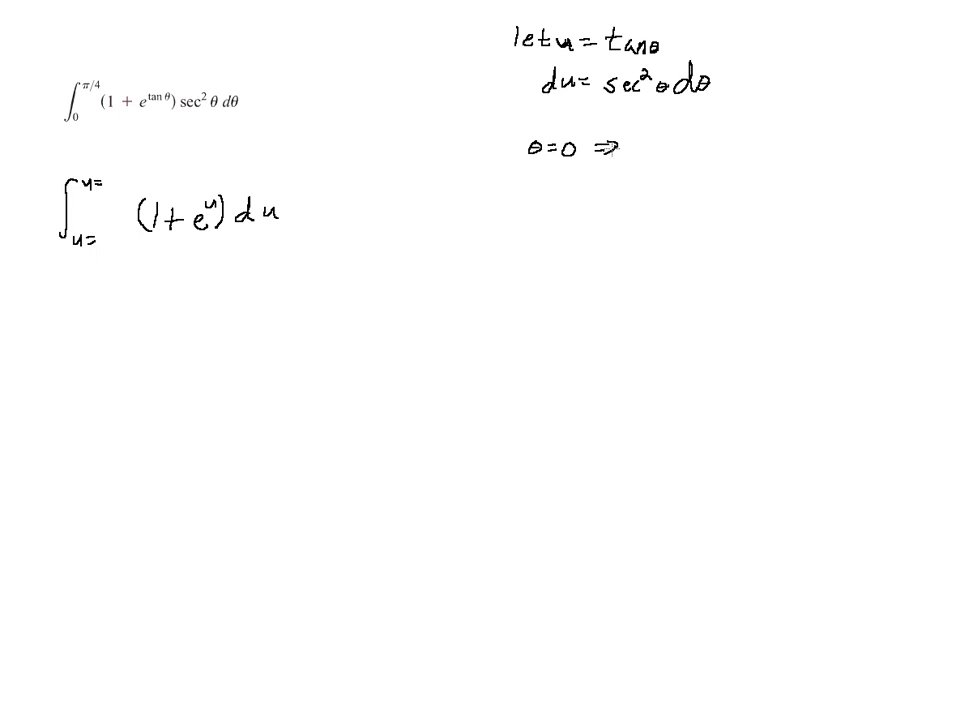
{"action": "type", "text": "u=1"}
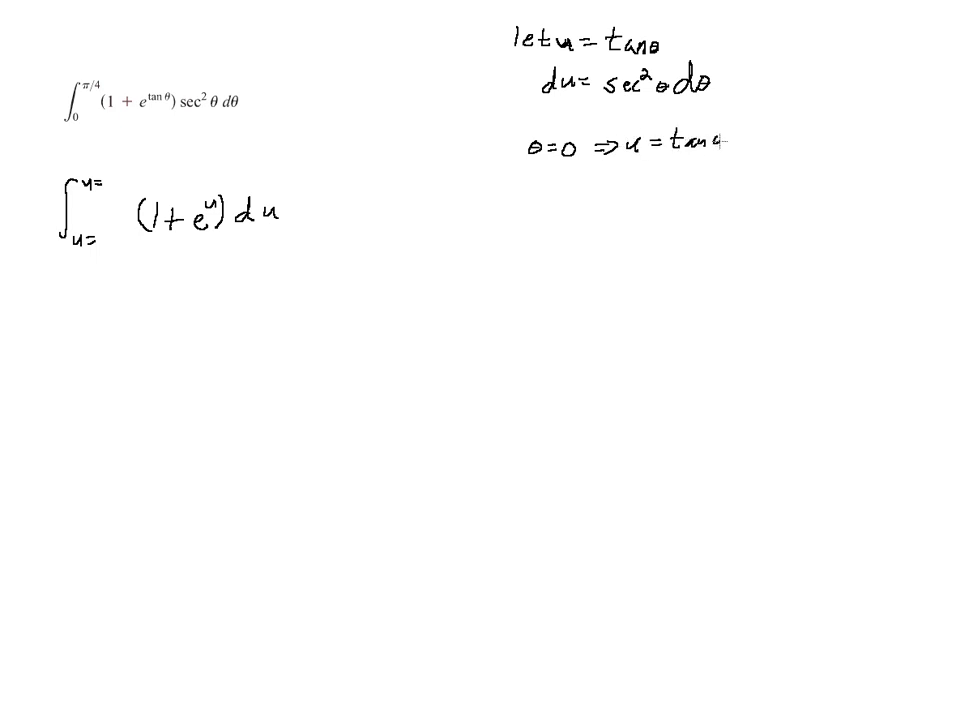
{"action": "type", "text": "="}
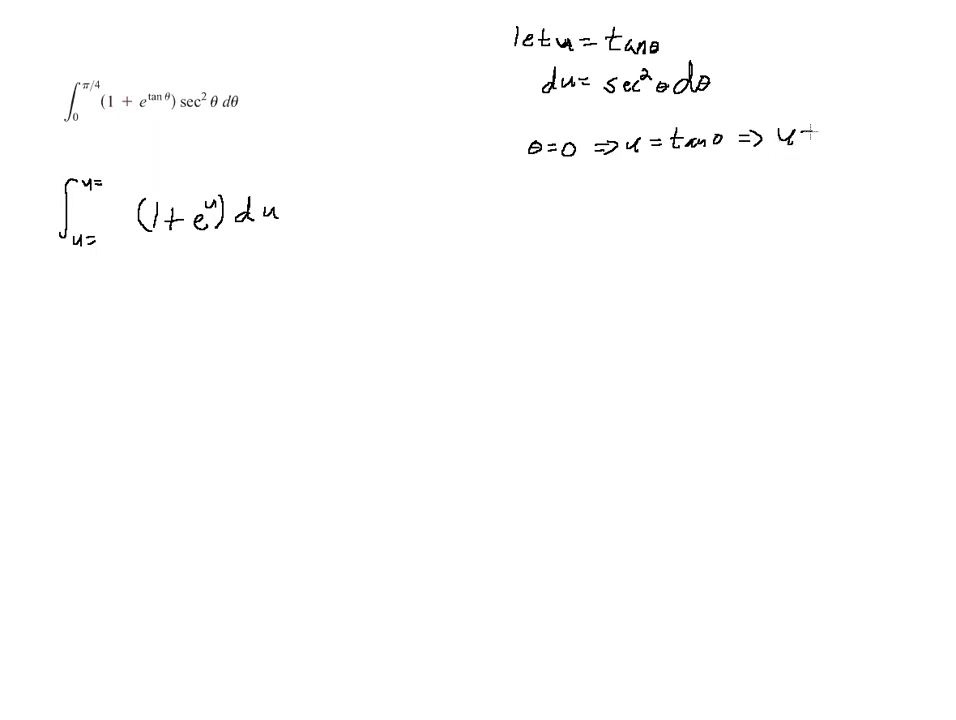
{"action": "type", "text": "= 0"}
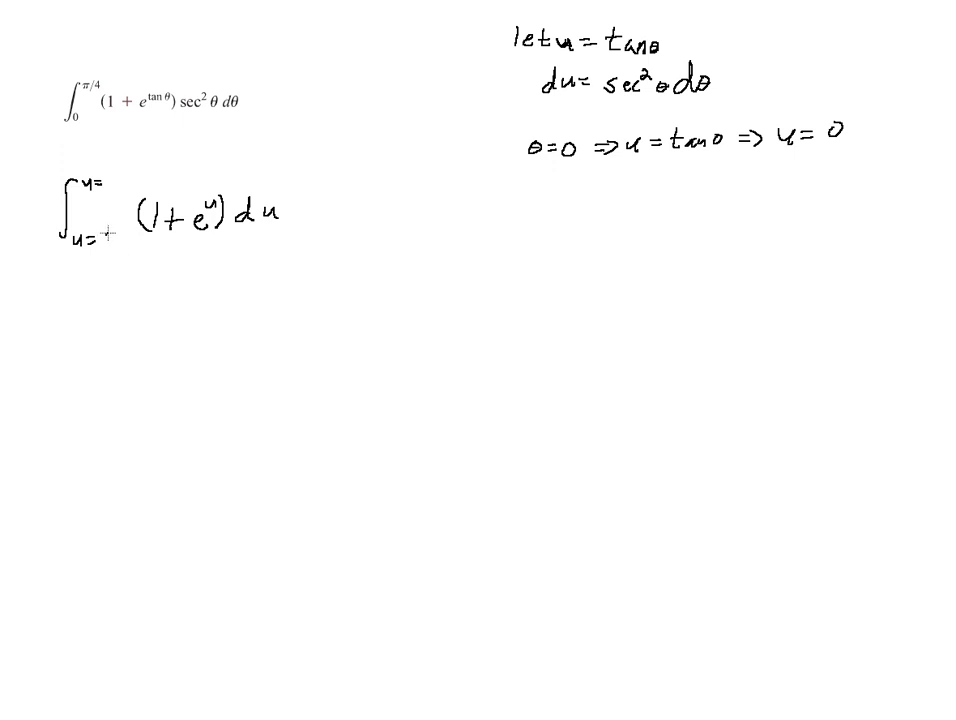
{"action": "type", "text": "0"}
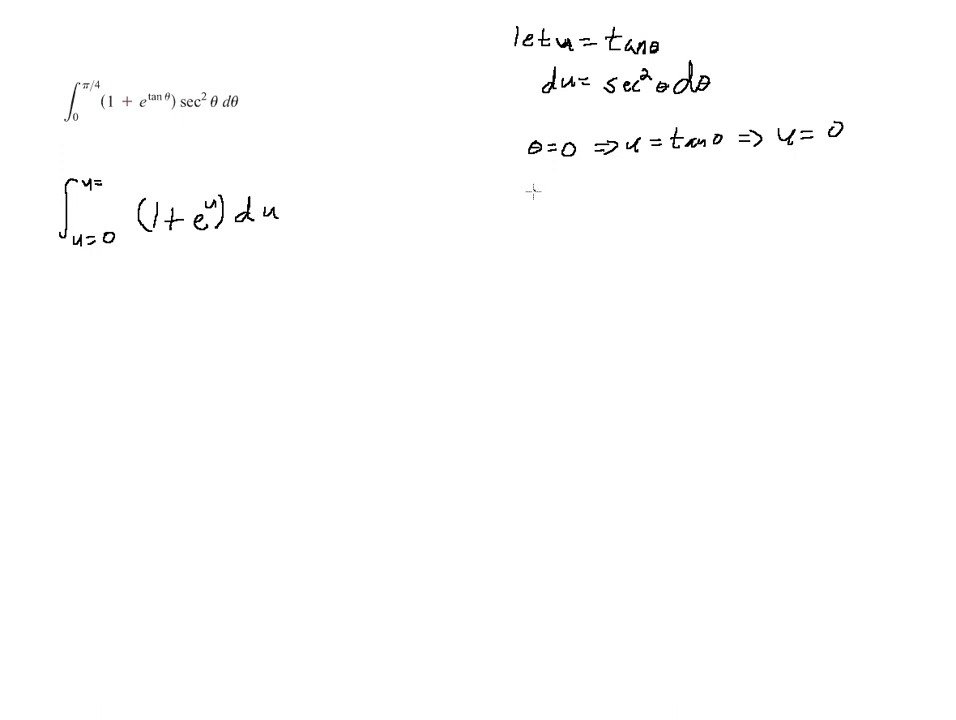
{"action": "type", "text": "0"}
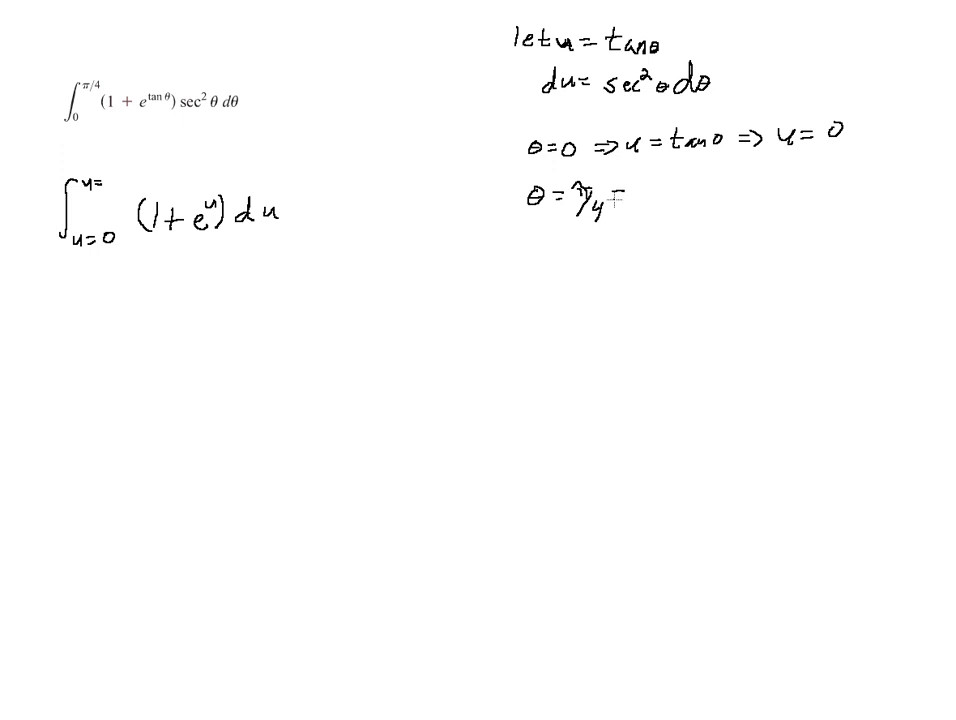
{"action": "type", "text": "=> u"}
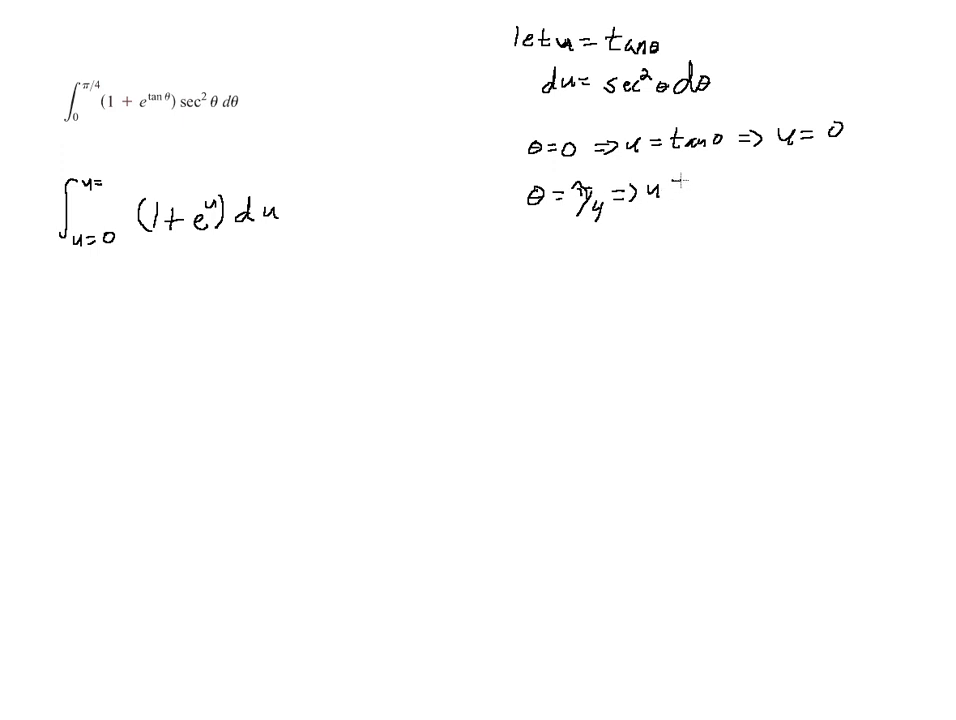
{"action": "type", "text": "1"}
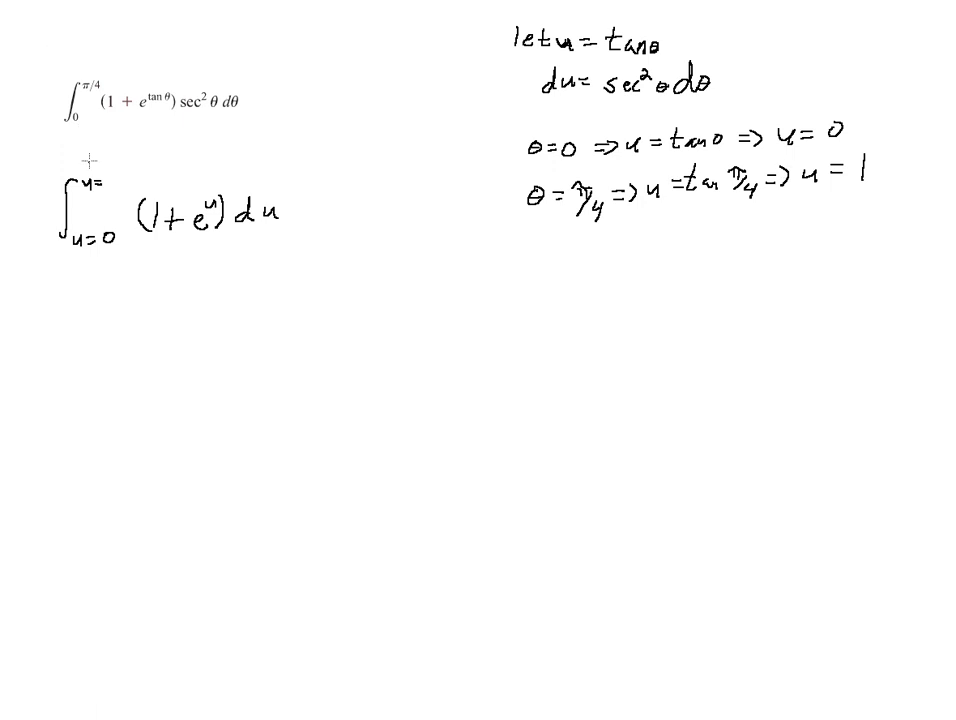
{"action": "type", "text": "1"}
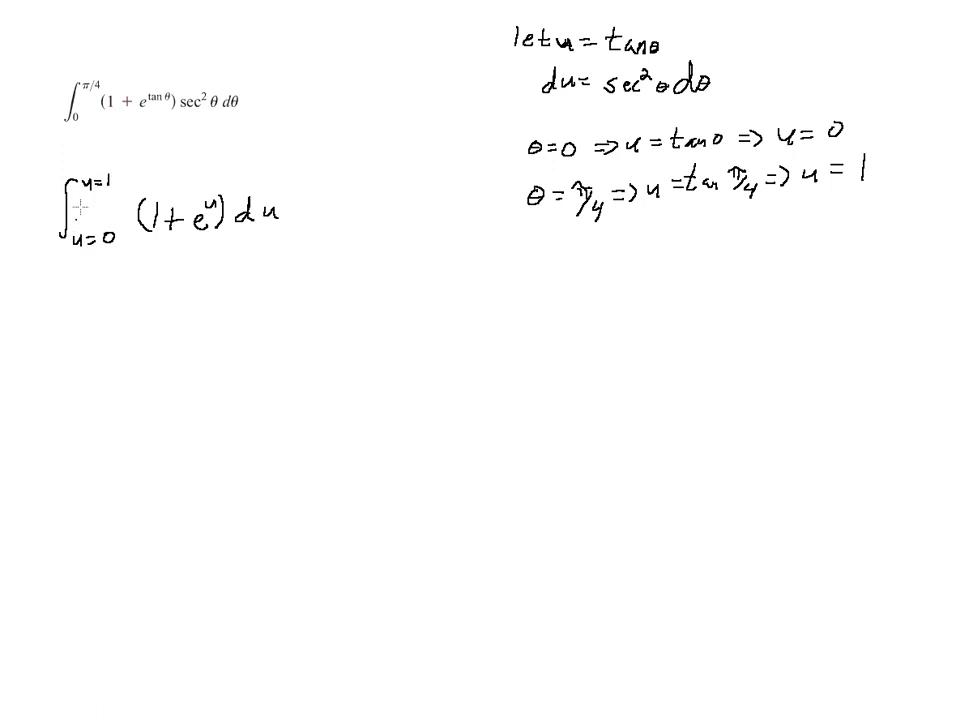
{"action": "mouse_move", "coordinate": [78, 285]}
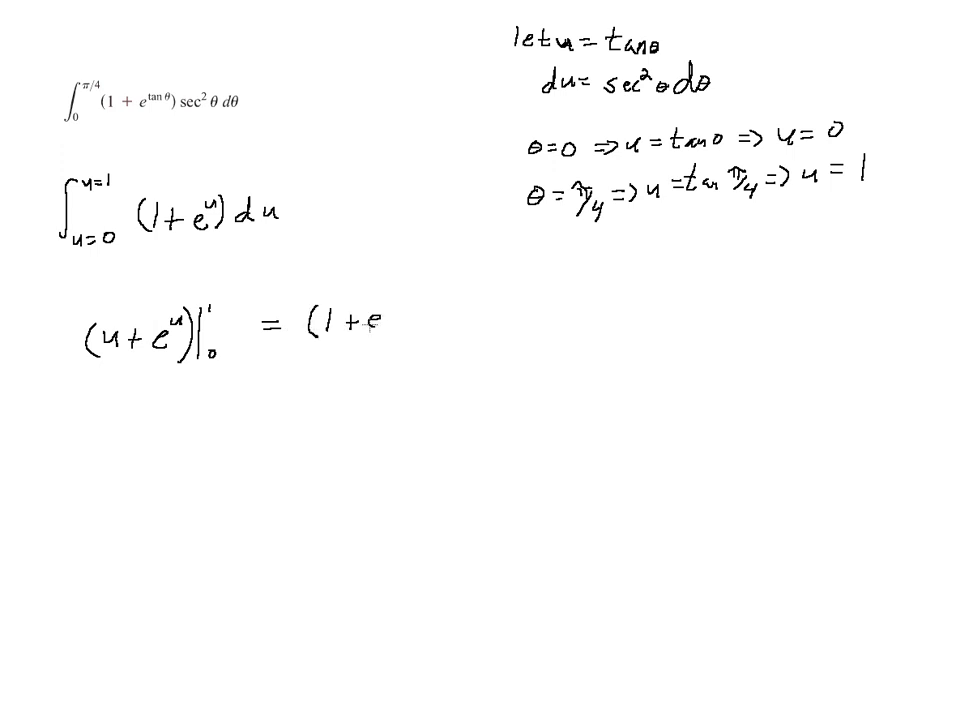
{"action": "type", "text": "1/4"}
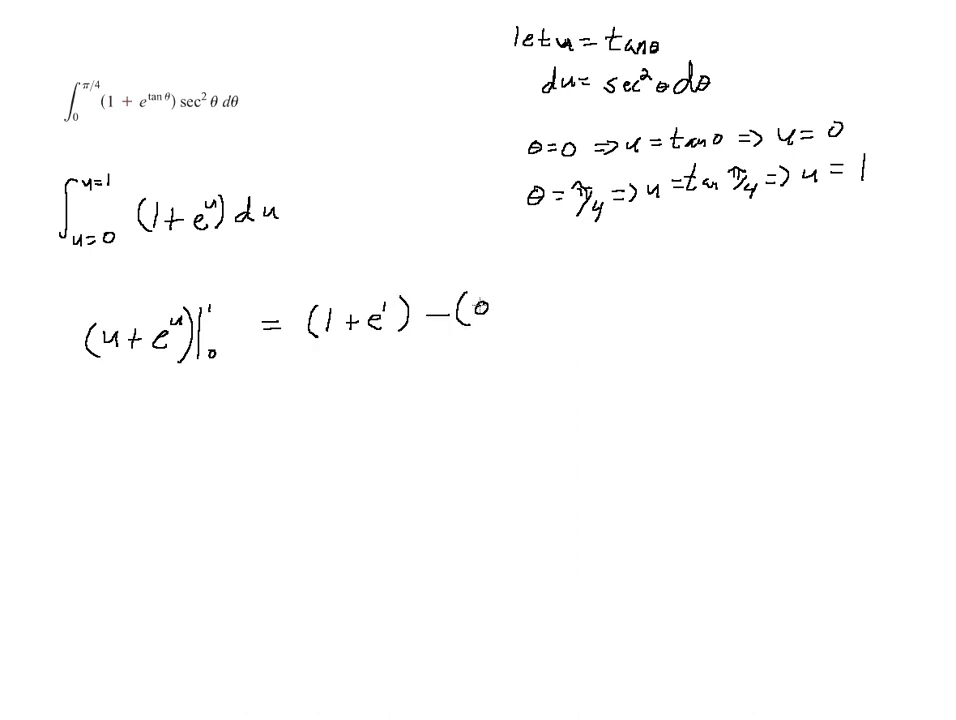
{"action": "type", "text": "+ e^0"}
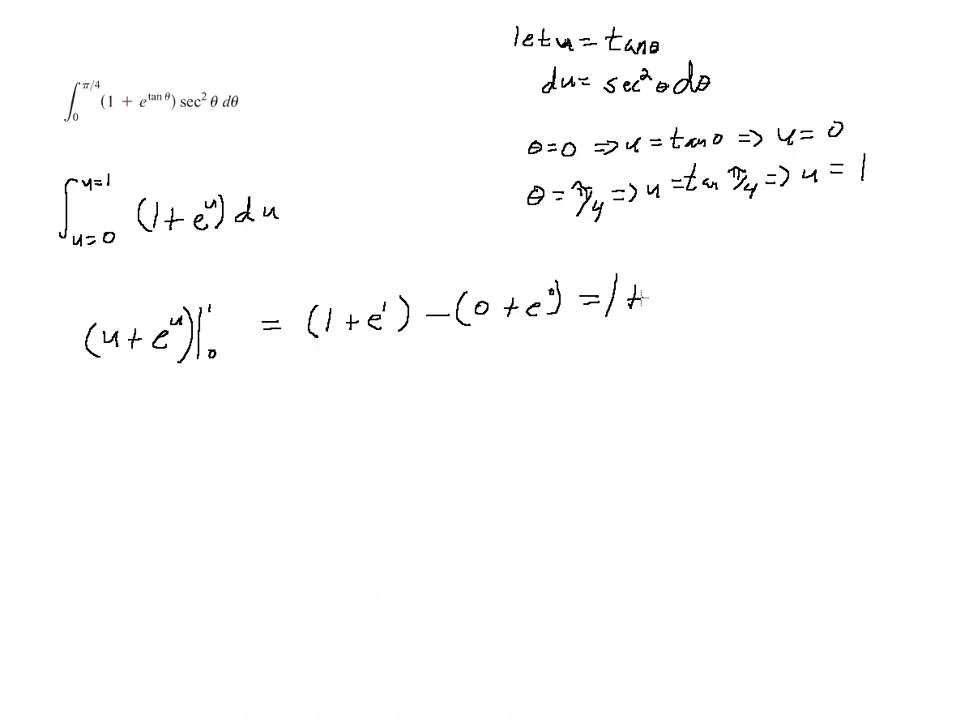
{"action": "type", "text": "e -"}
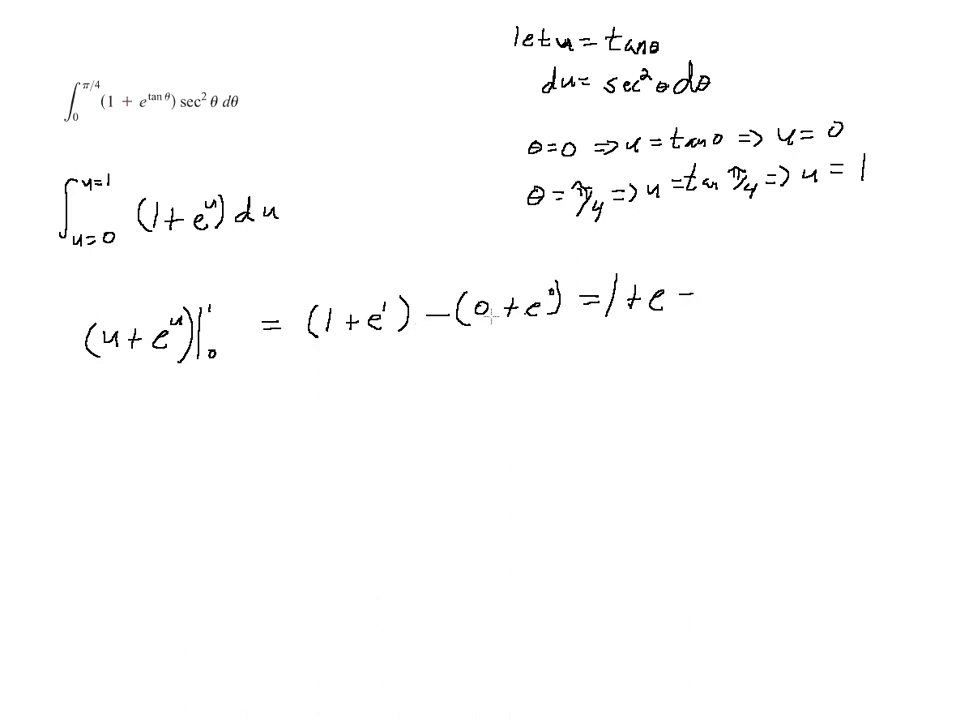